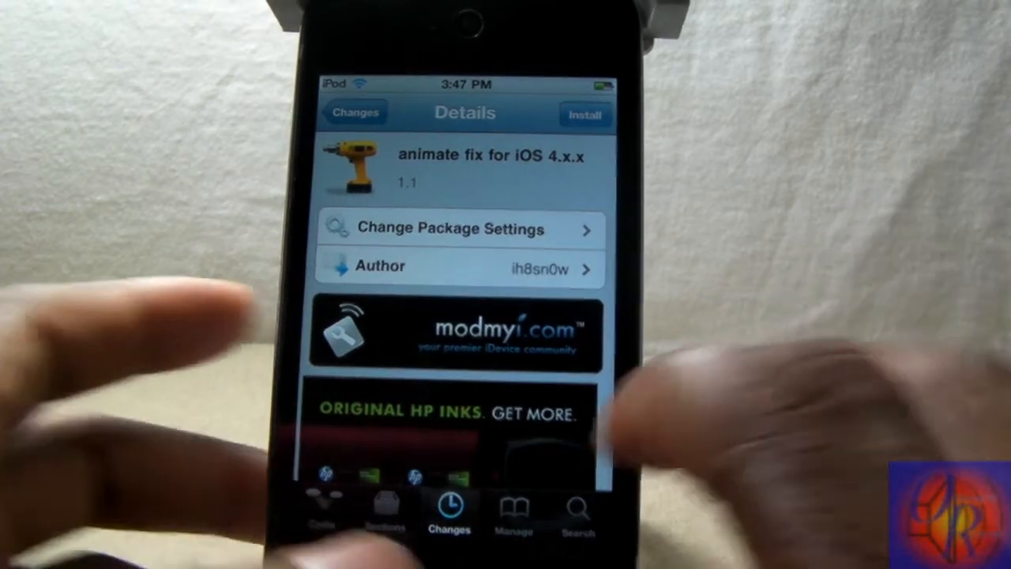
- Search Cydia for 'Anim' to locate the animate fix for iOS 4.x.x package
left_click(577, 510)
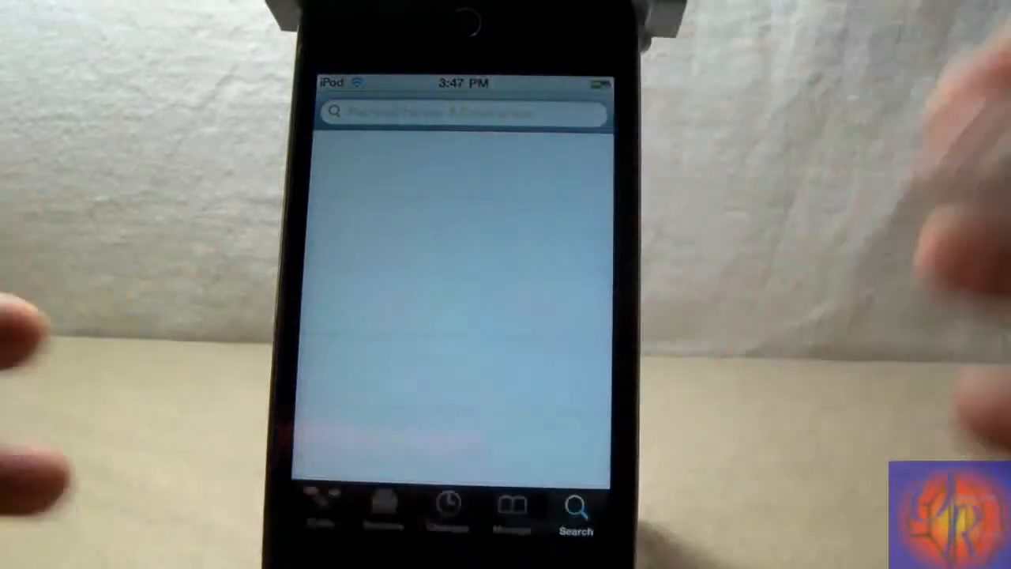
left_click(462, 112)
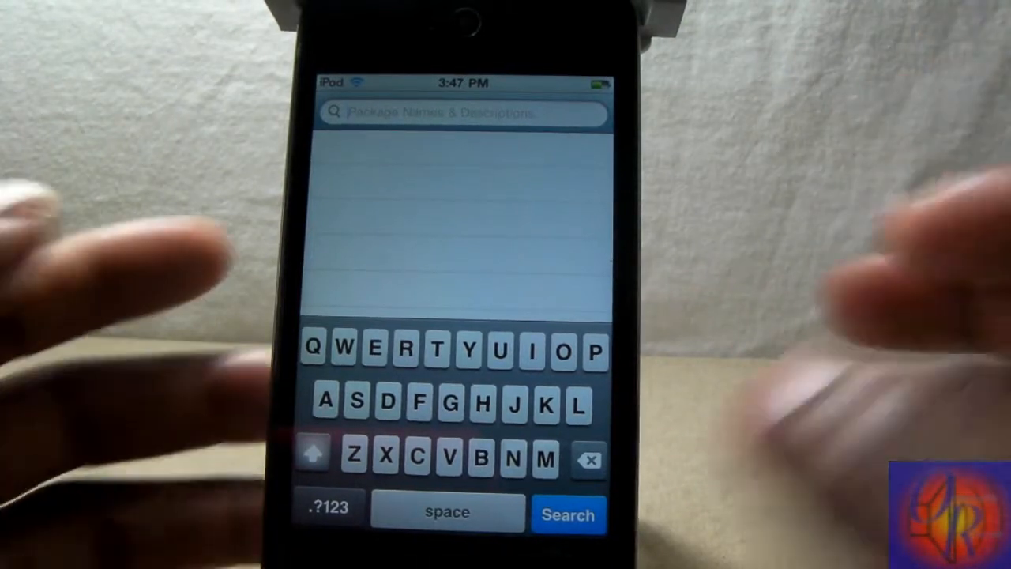
type("Anim")
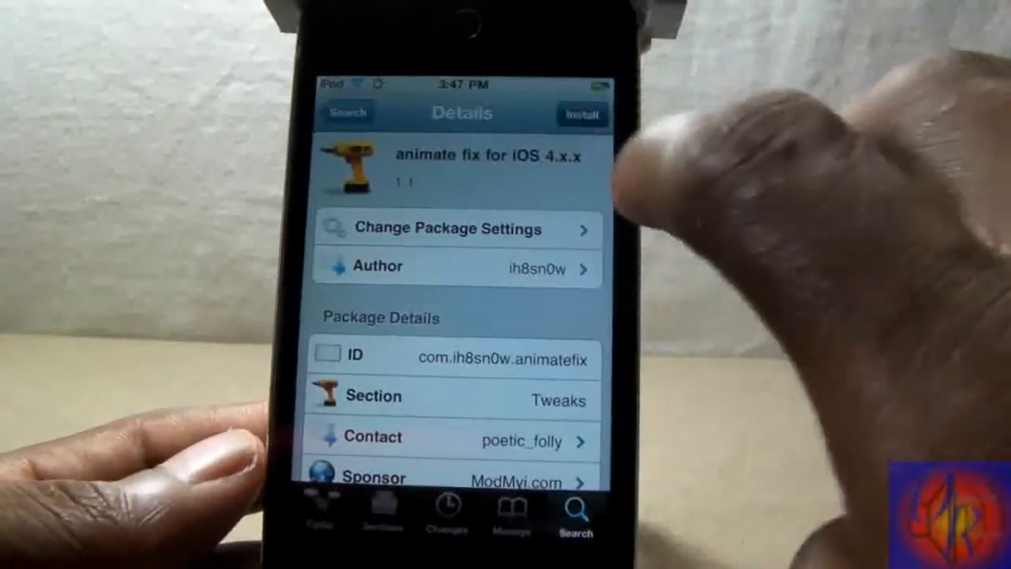
- Install and confirm animate fix for iOS 4.x.x with Mobile Substrate, PreferenceLoader and animate
left_click(583, 113)
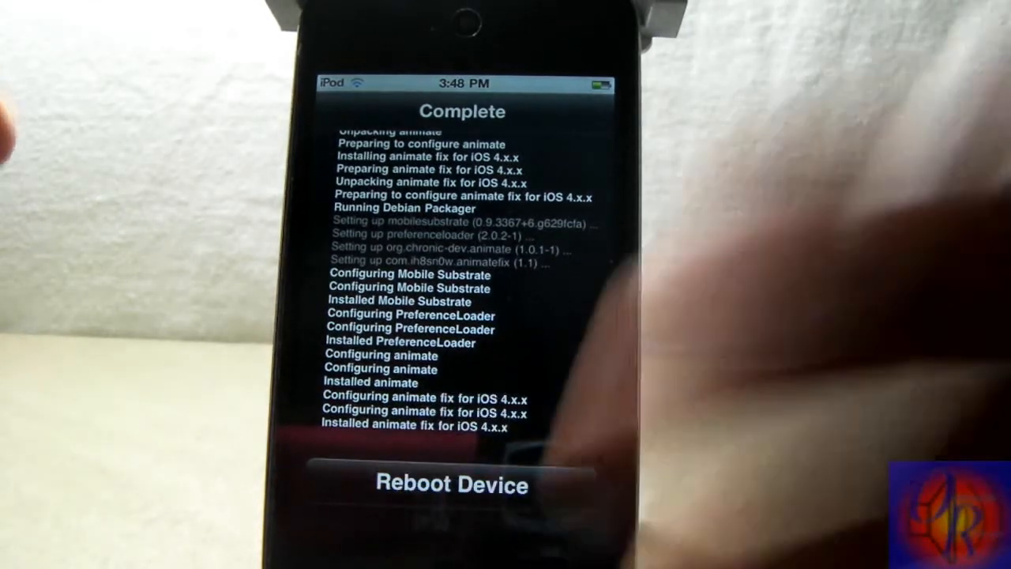
left_click(450, 484)
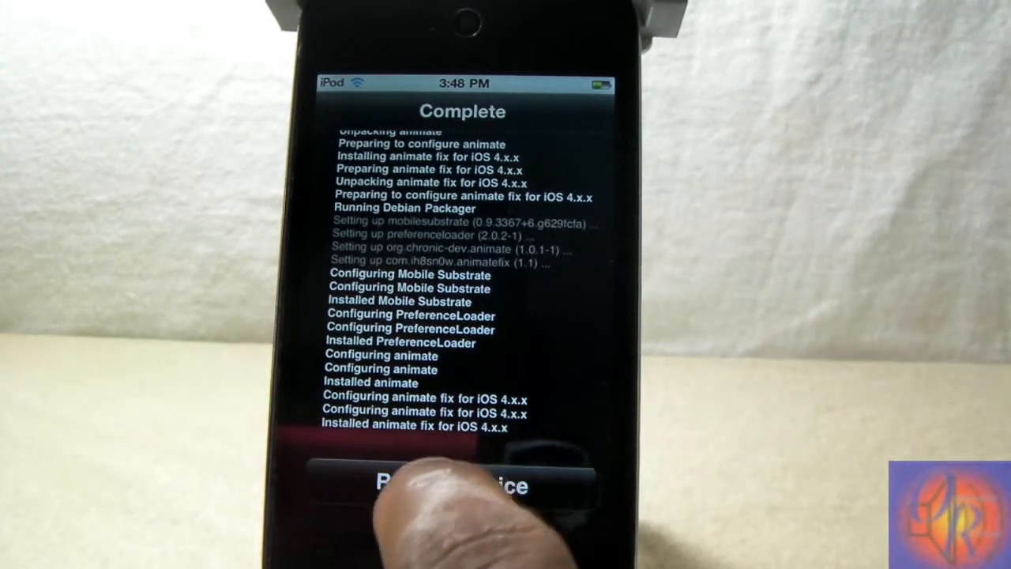
- Reboot the iPod from Cydia to complete the installation
left_click(462, 485)
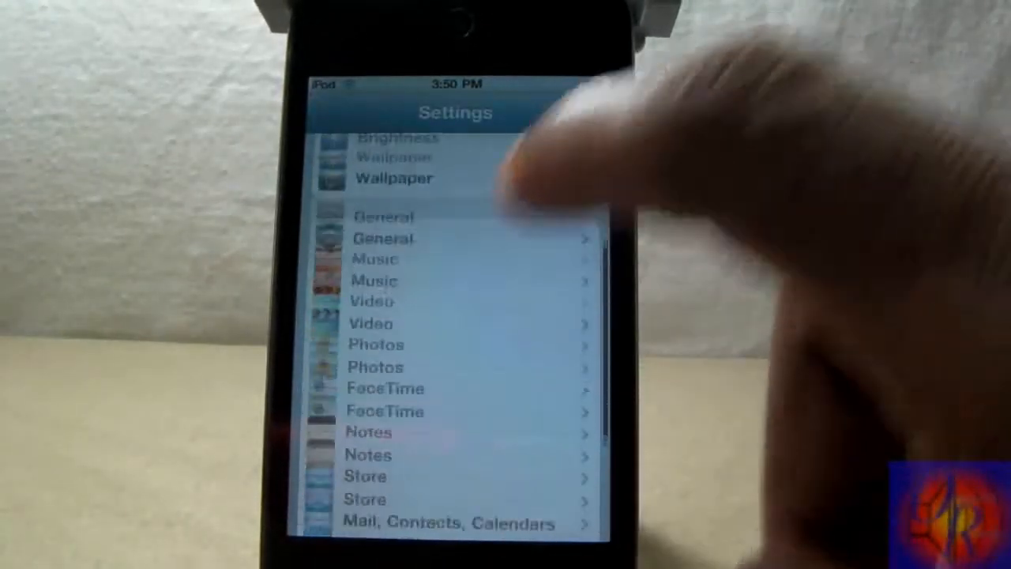
- Review BootLogo's Apple Logo and Chronic Dev boot animations, then return home
scroll("down", 3)
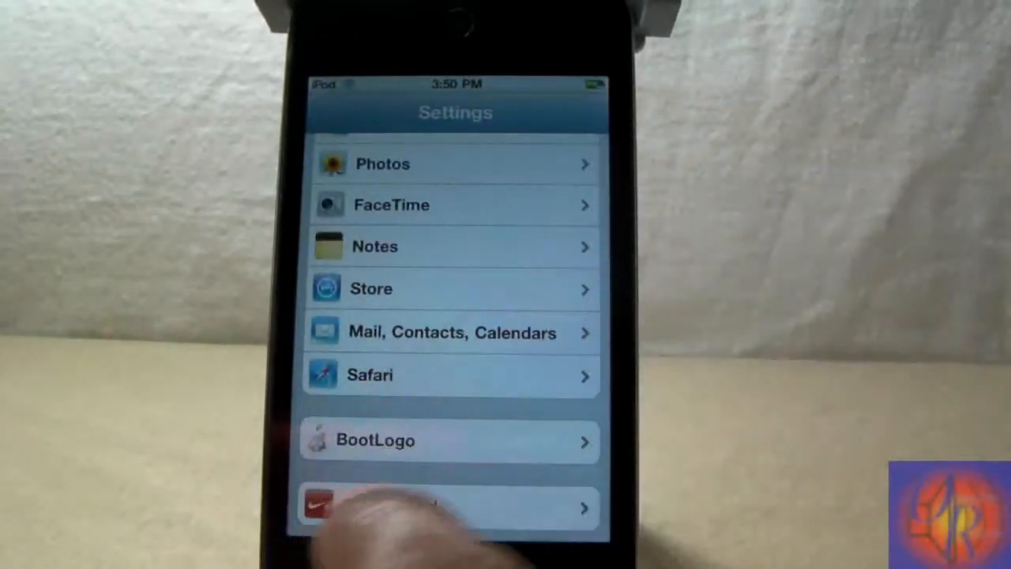
left_click(450, 509)
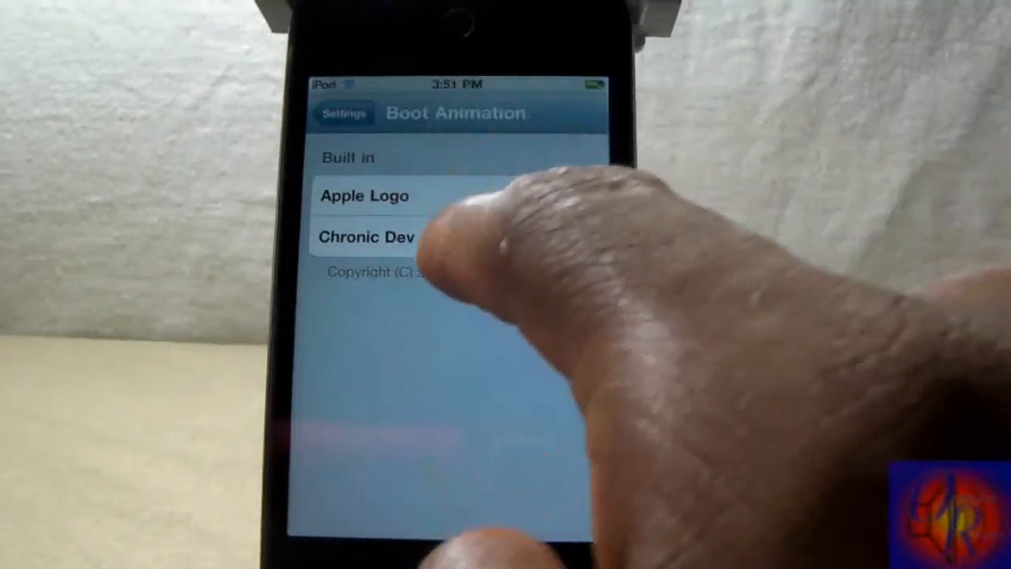
left_click(343, 113)
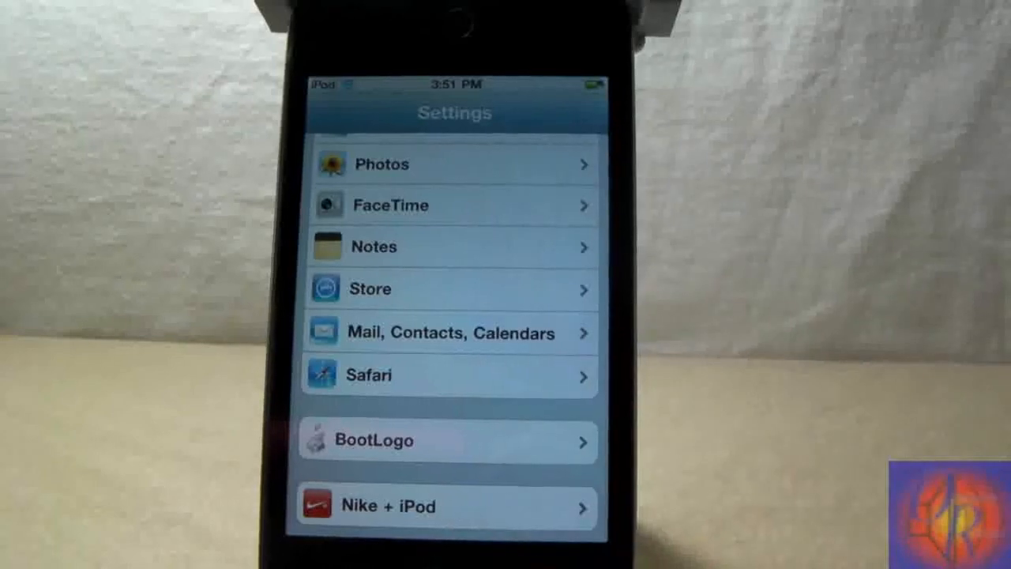
key("home")
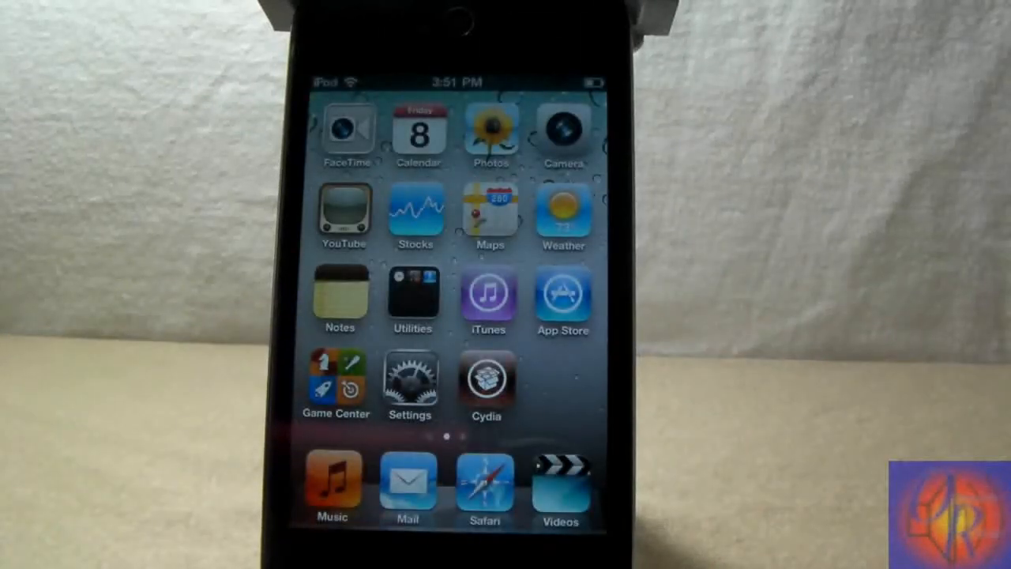